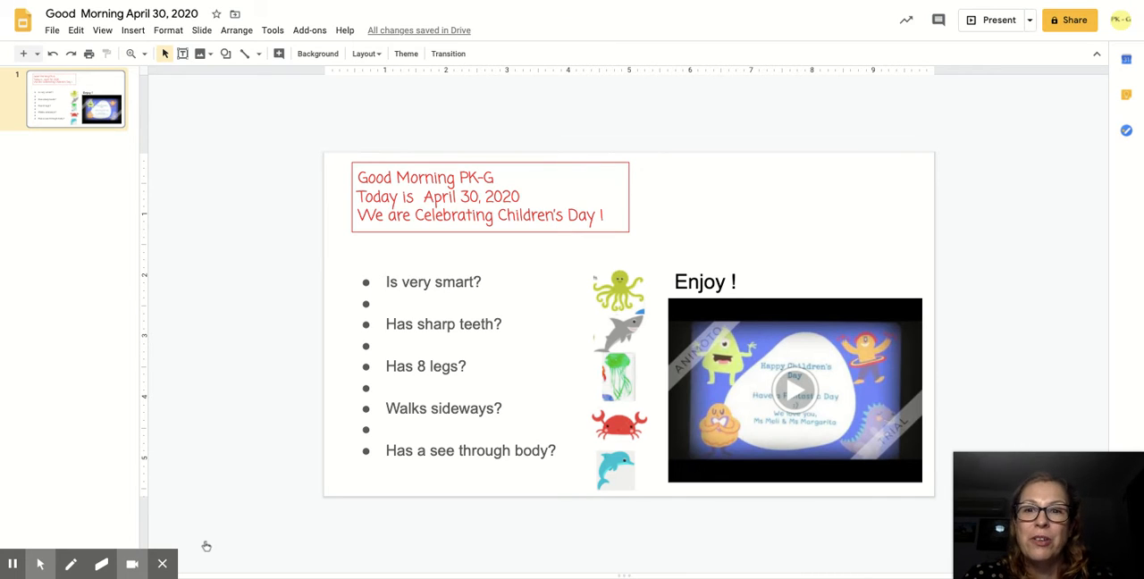
mouse_move(70, 563)
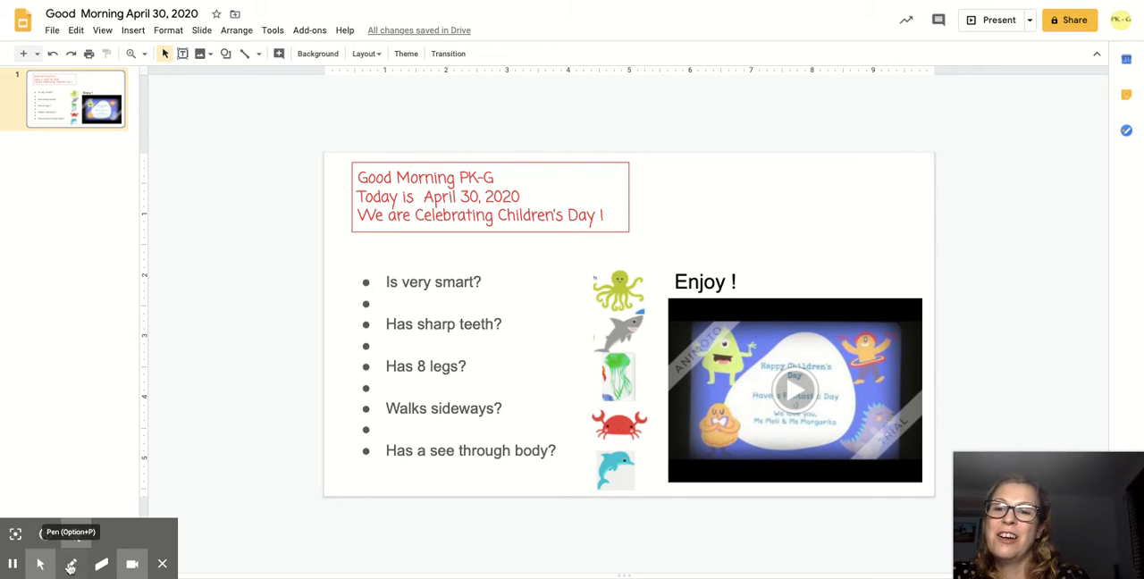
- Enable the Pen tool so freehand lines can be drawn over the sea-animal slide
click(71, 564)
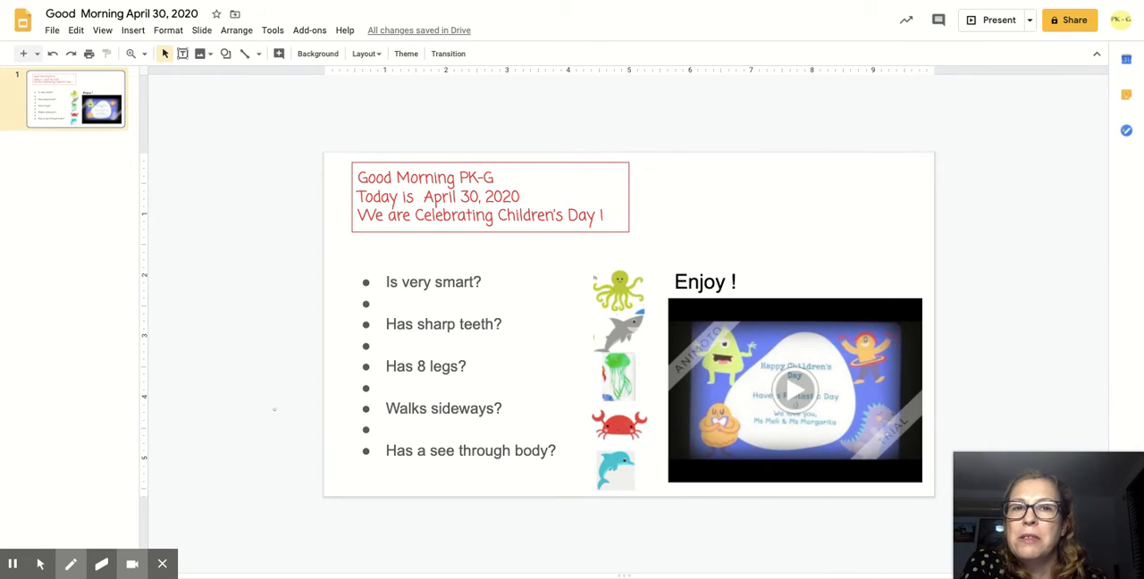
mouse_move(615, 287)
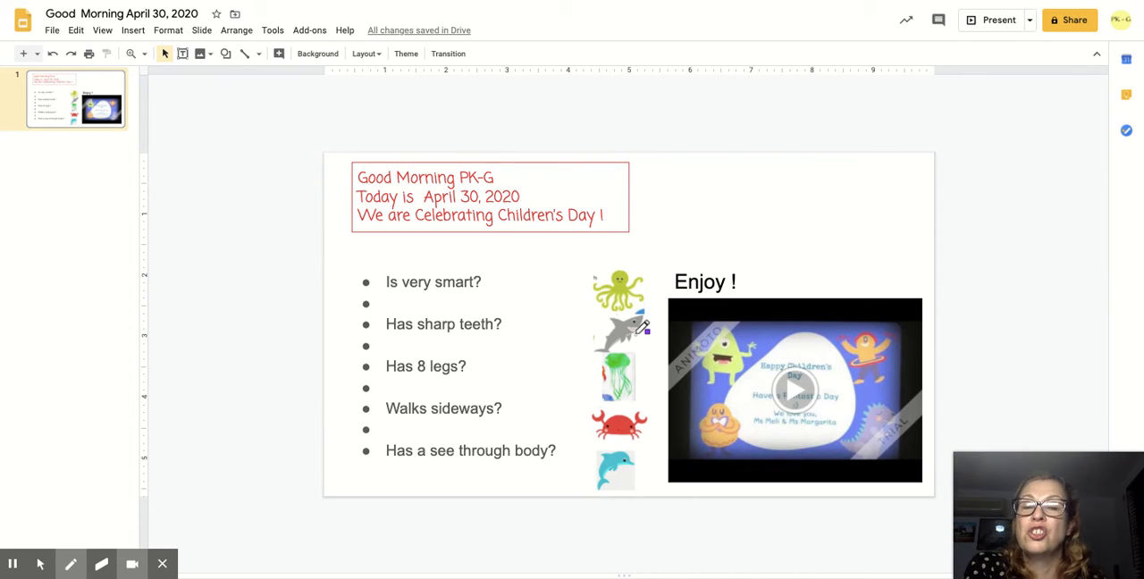
mouse_move(645, 382)
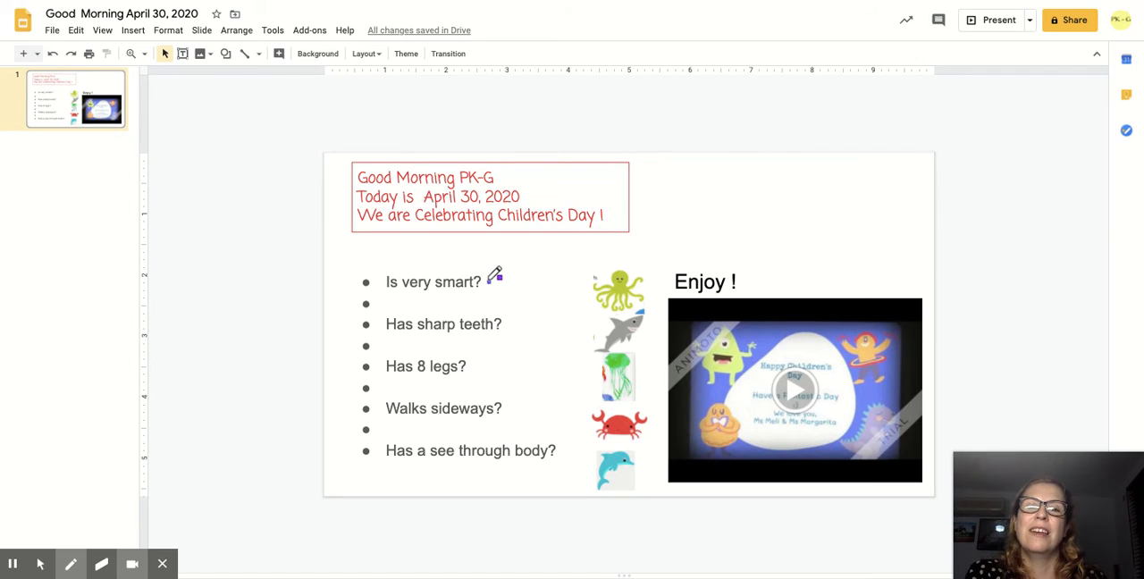
- Draw a blue line linking 'Is very smart?' to the dolphin picture
drag(487, 286, 581, 429)
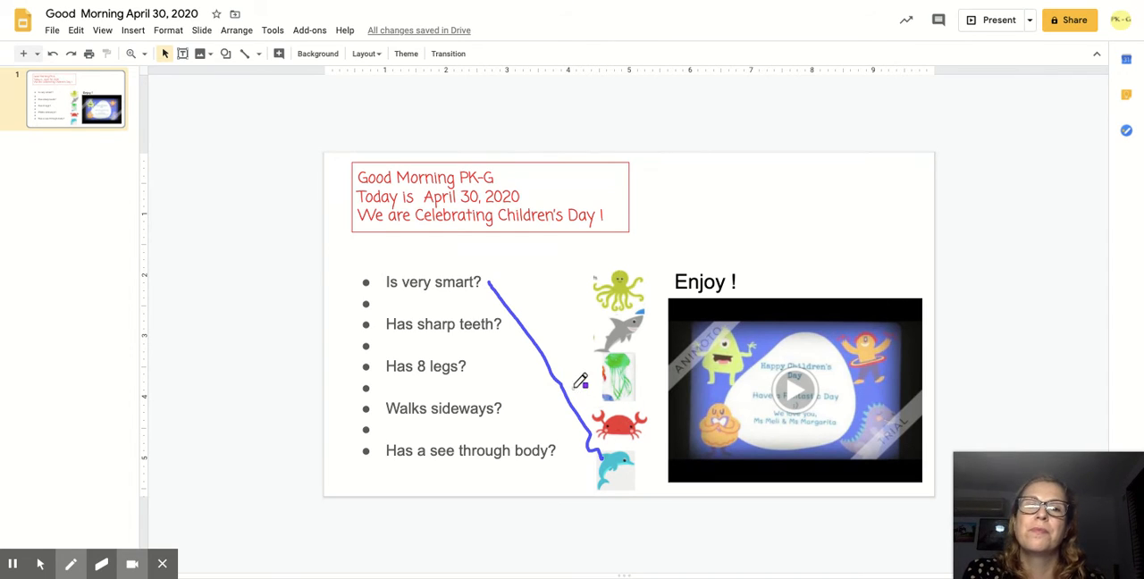
mouse_move(510, 317)
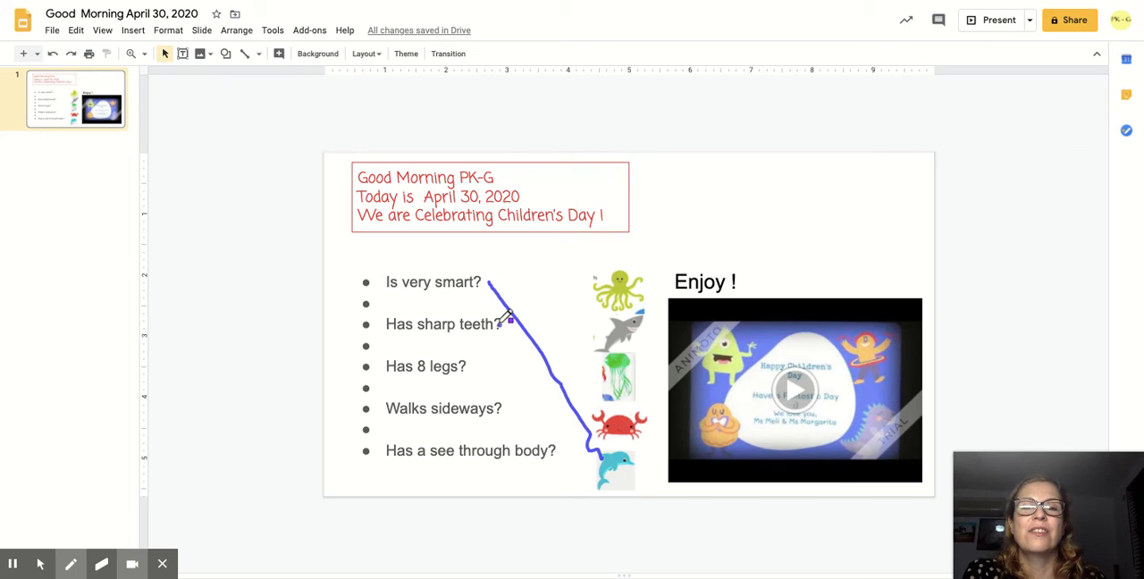
- Draw a blue line linking 'Has sharp teeth?' to the shark picture
drag(505, 324, 595, 329)
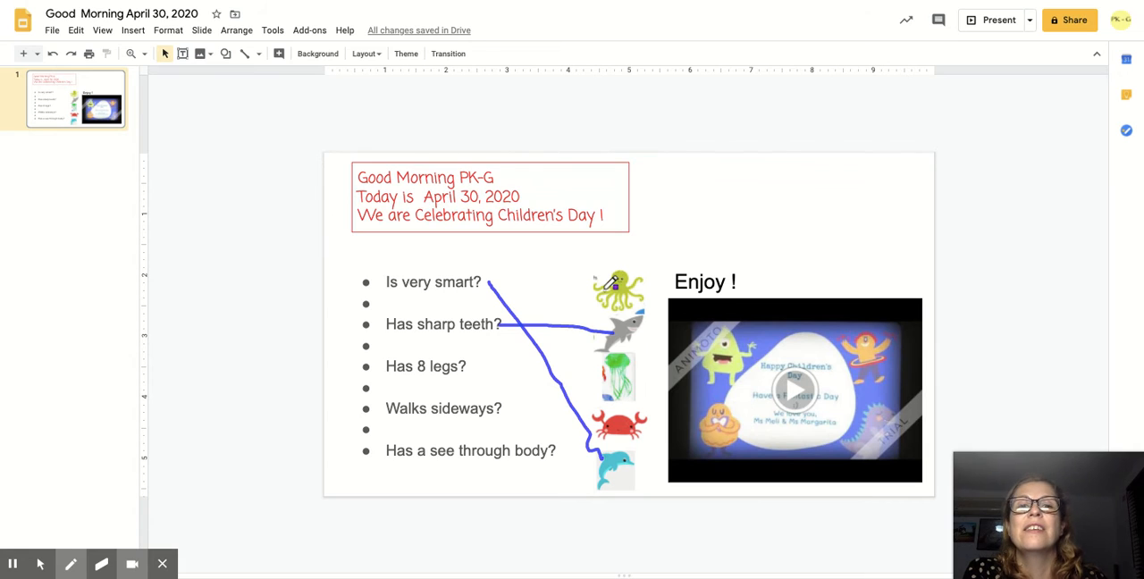
mouse_move(480, 362)
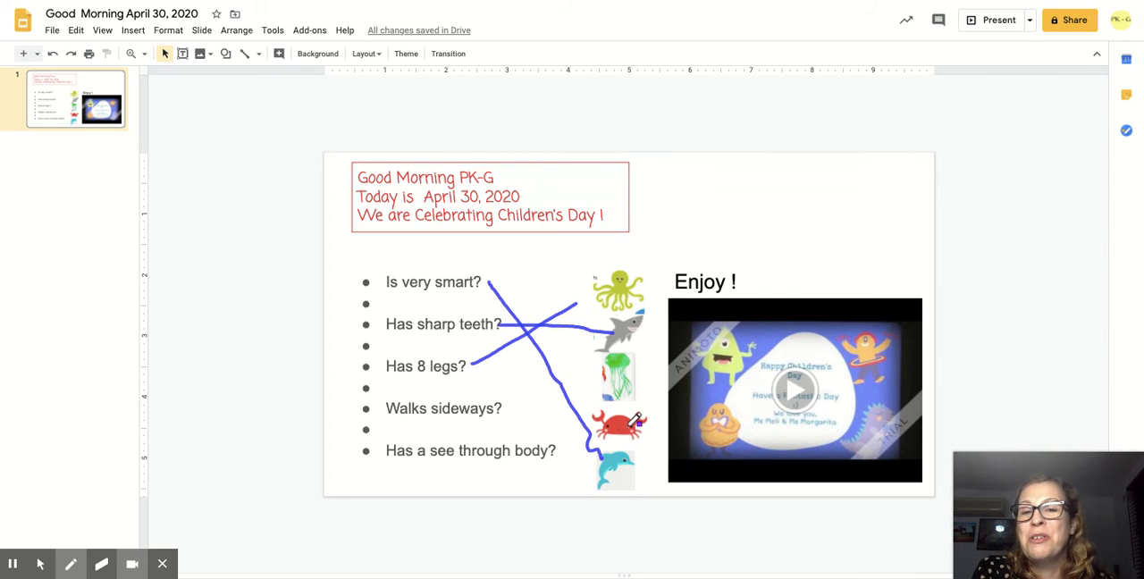
mouse_move(533, 410)
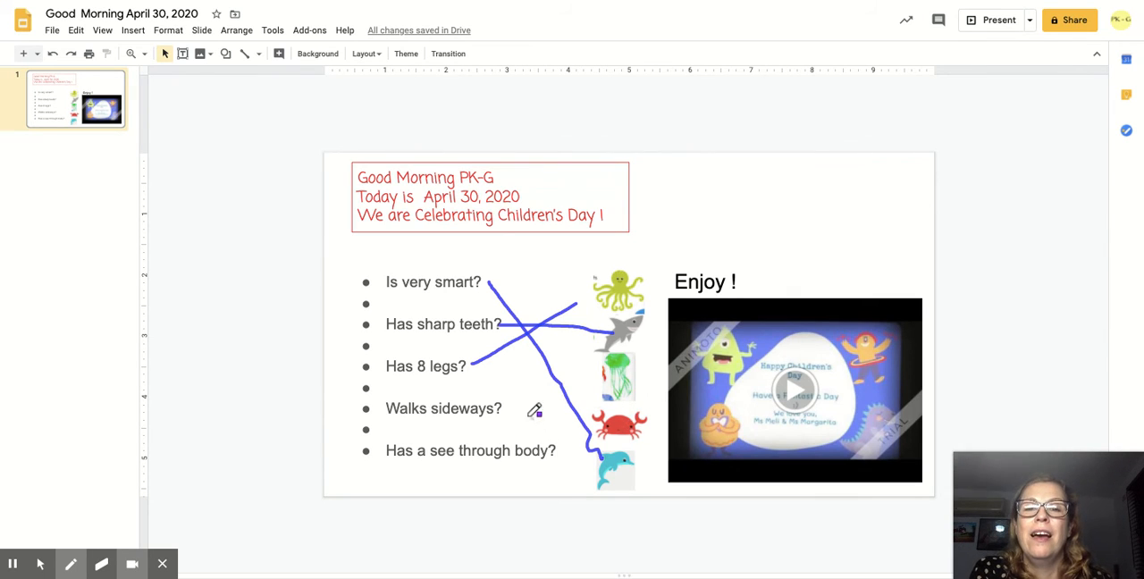